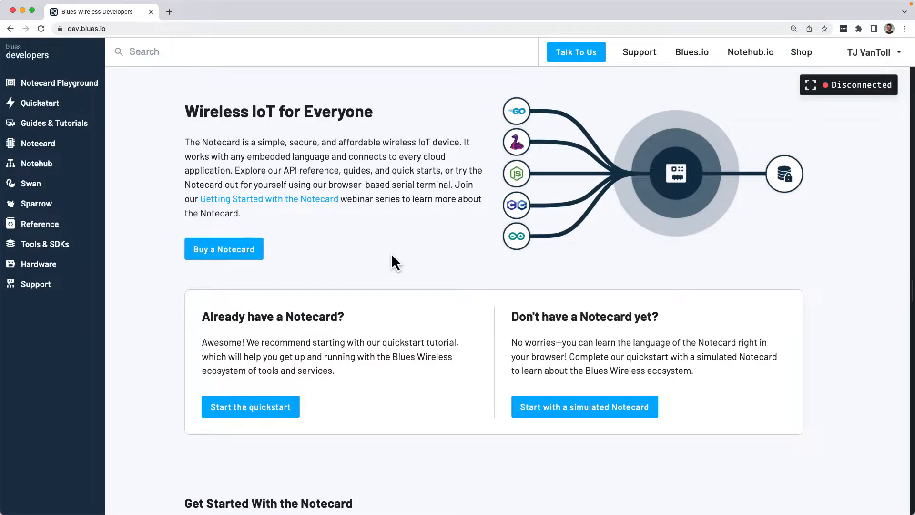
mouse_move(228, 239)
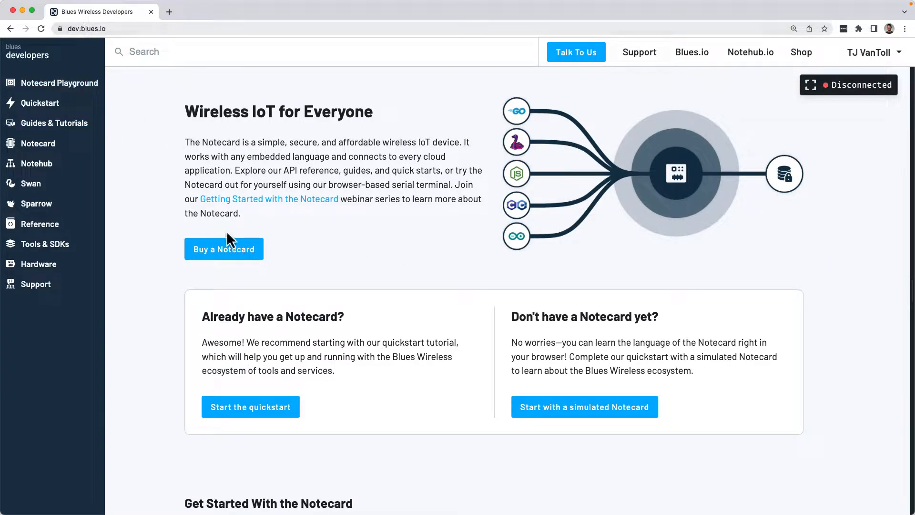
Step: Start the Notecard quickstart so the tutorial loads with the in-browser terminal beside it
click(250, 407)
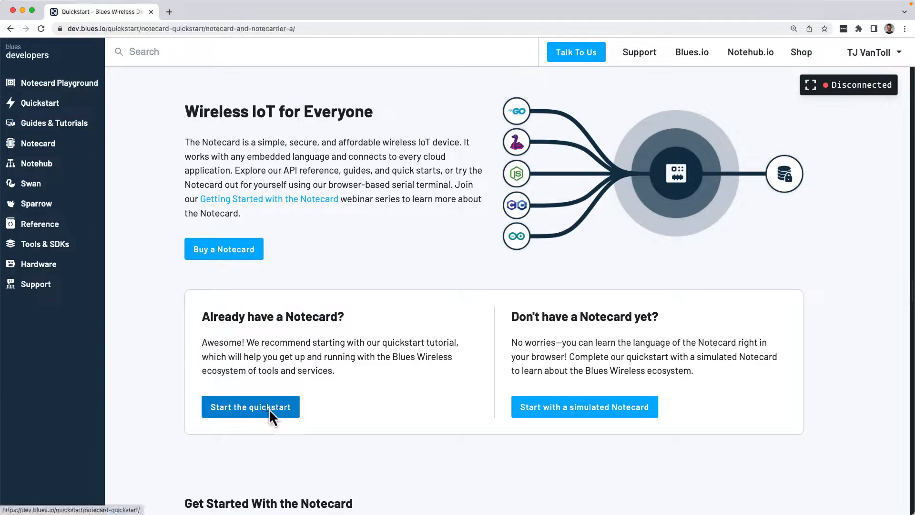
click(251, 407)
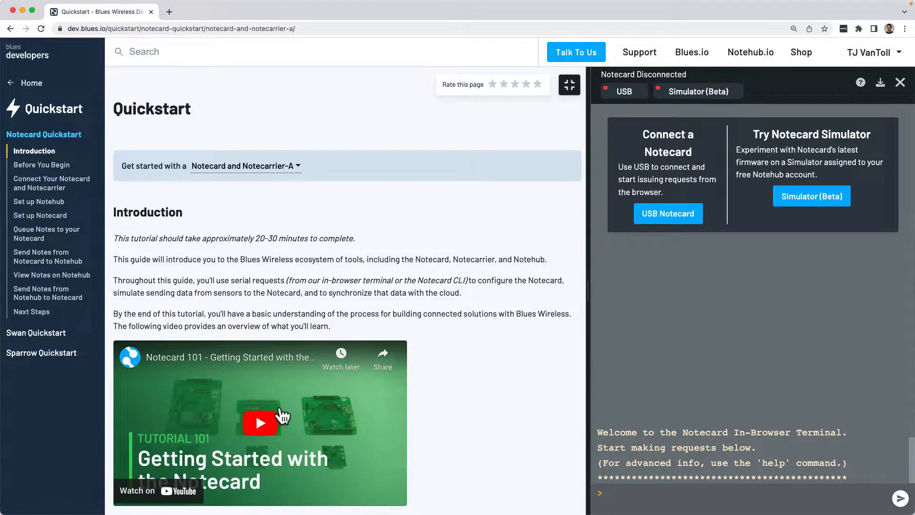
Step: Connect the terminal to the Notecard over USB via its paired serial port
click(242, 166)
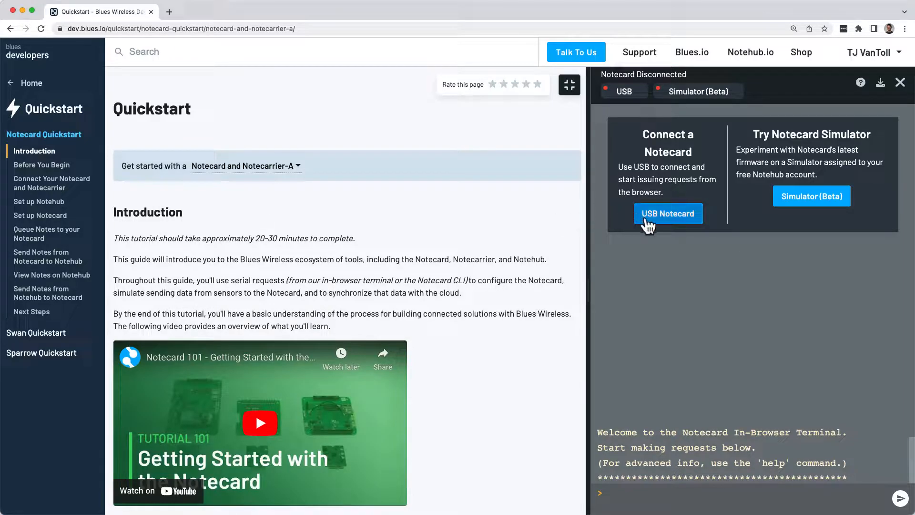
click(667, 213)
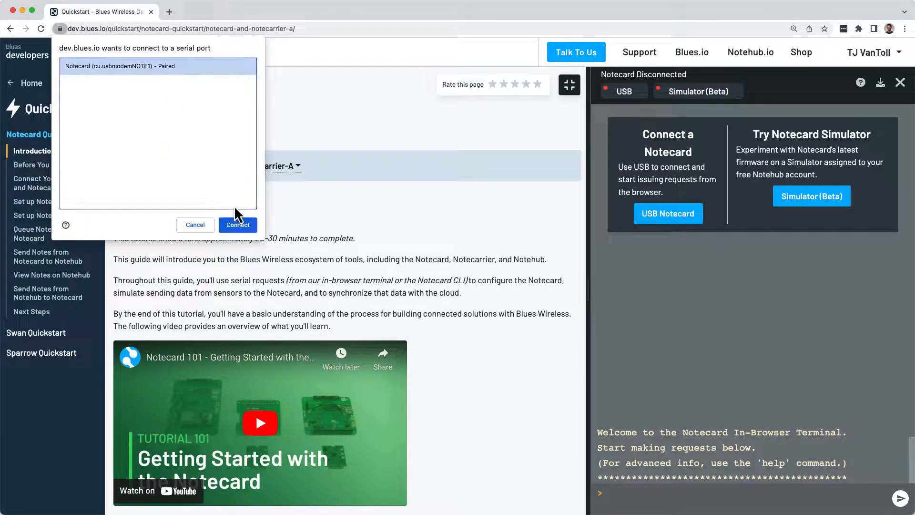
click(238, 225)
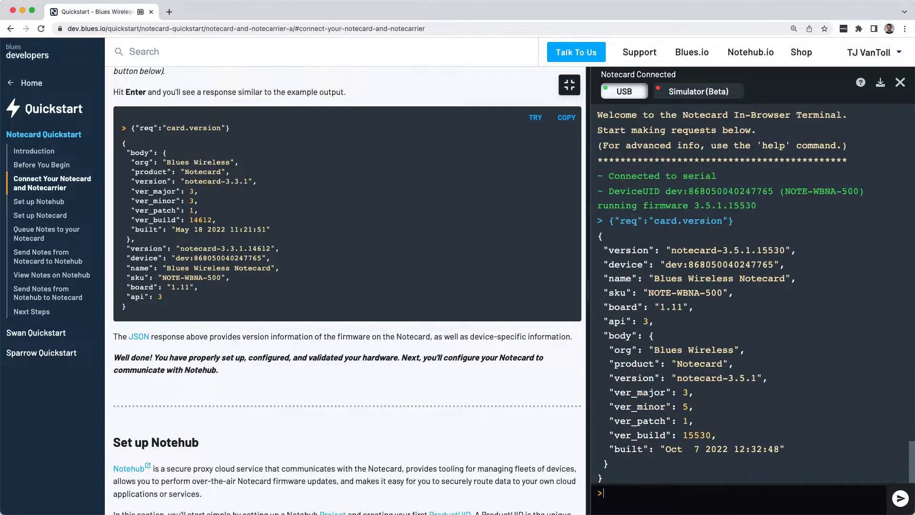
Step: Run card.version and queue the temperature and humidity note with note.add
click(47, 232)
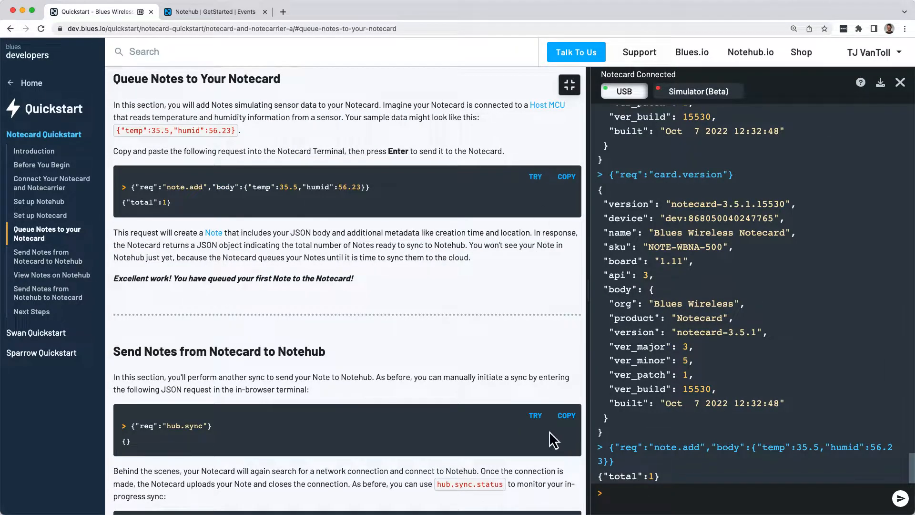
click(215, 11)
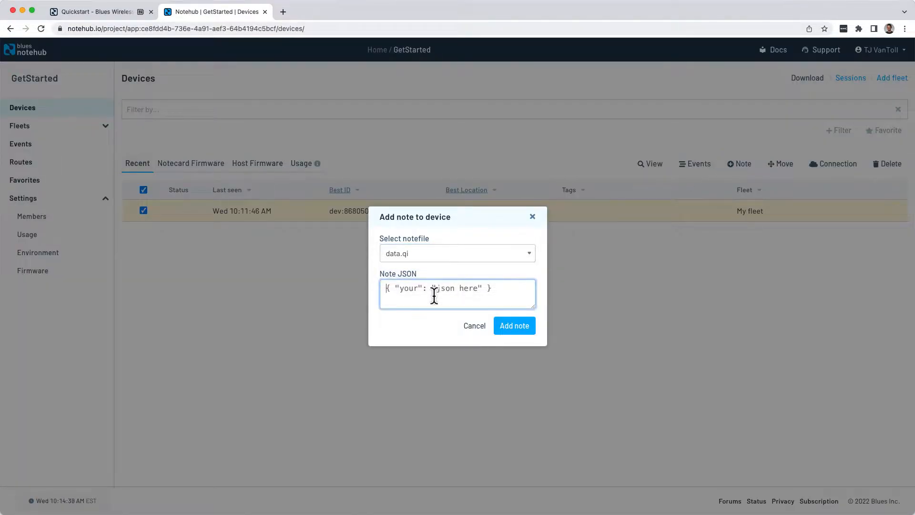
Step: Enter the note body {"test-key":"test-value"} for the data.qi note in Notehub
text({"test-key":"test-value"})
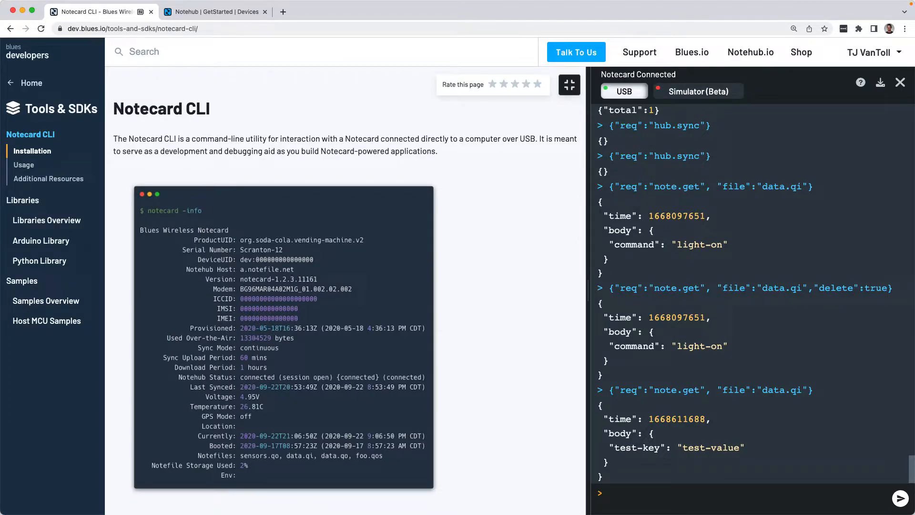
mouse_move(339, 178)
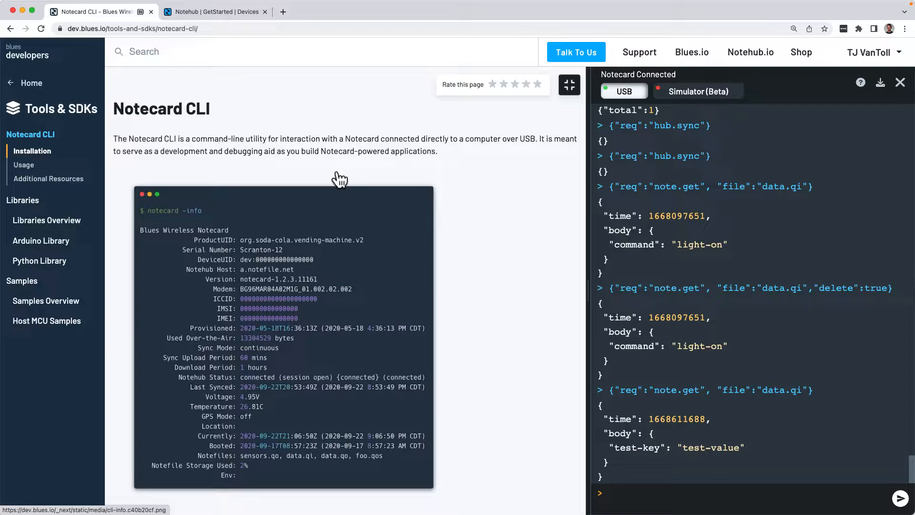
mouse_move(56, 108)
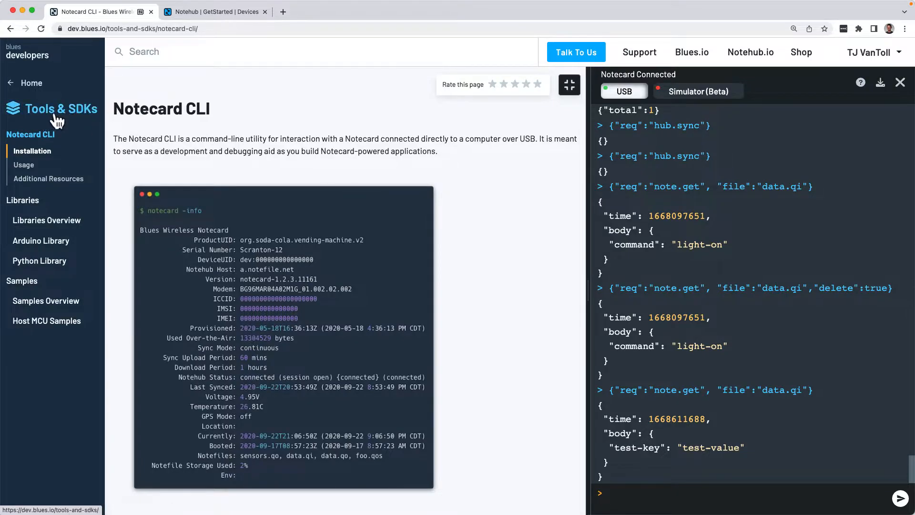
mouse_move(171, 136)
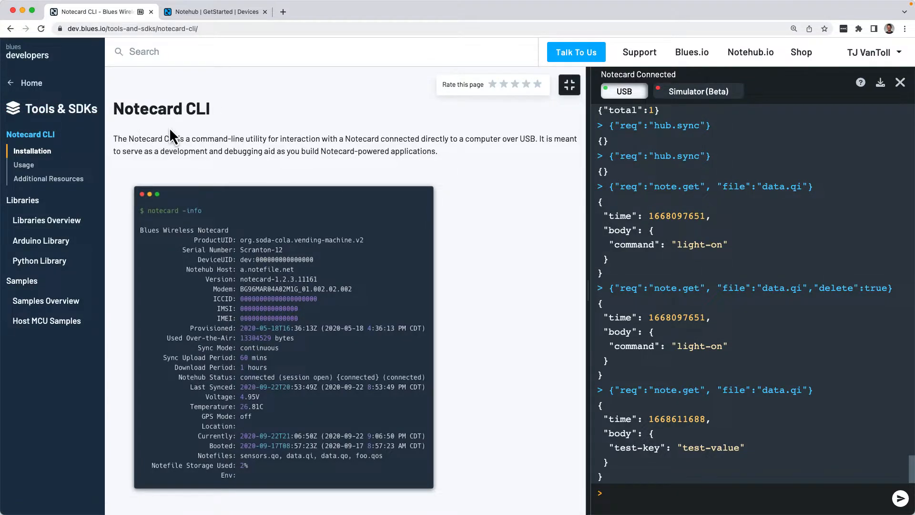
mouse_move(46, 220)
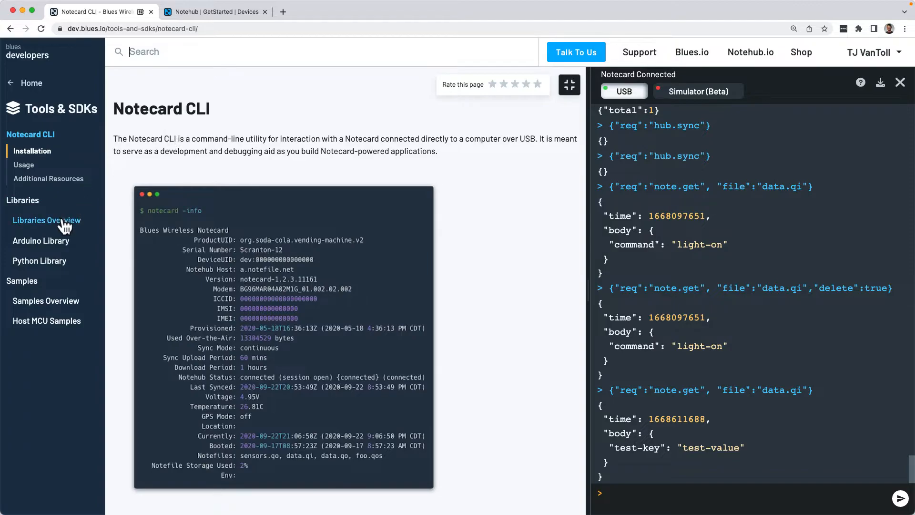
Step: Browse the Libraries Overview page through its official Notecard library sections
click(46, 220)
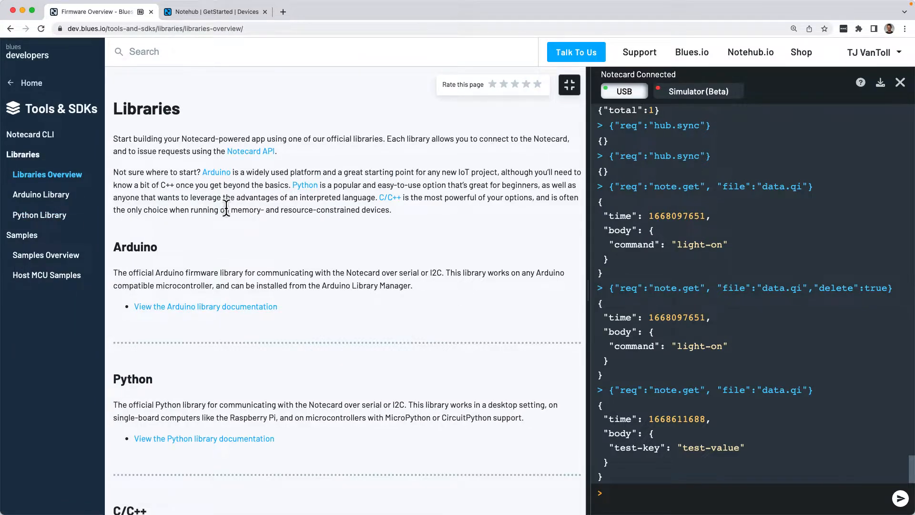
mouse_move(369, 214)
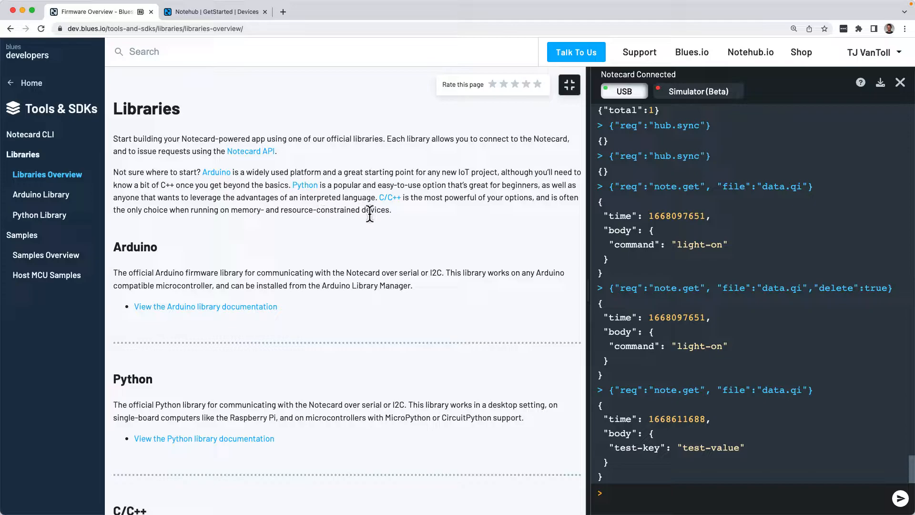
scroll(down, 3)
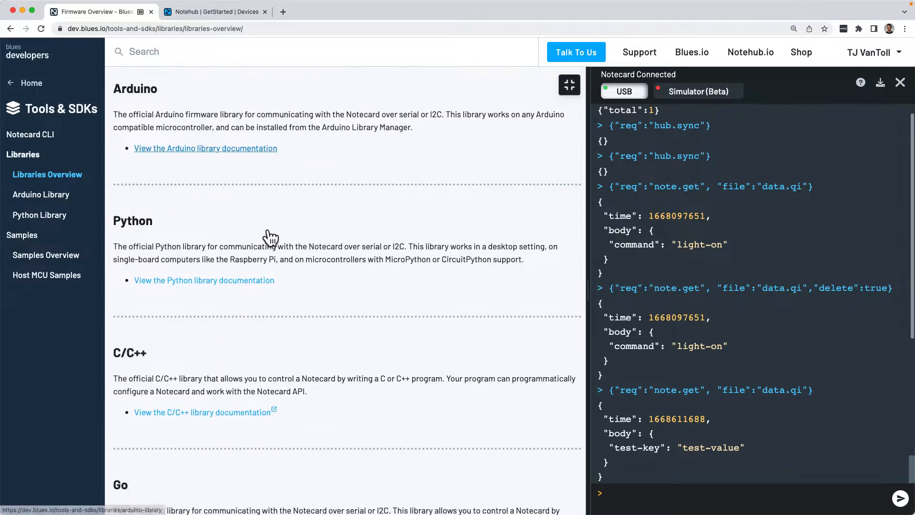
scroll(down, 3)
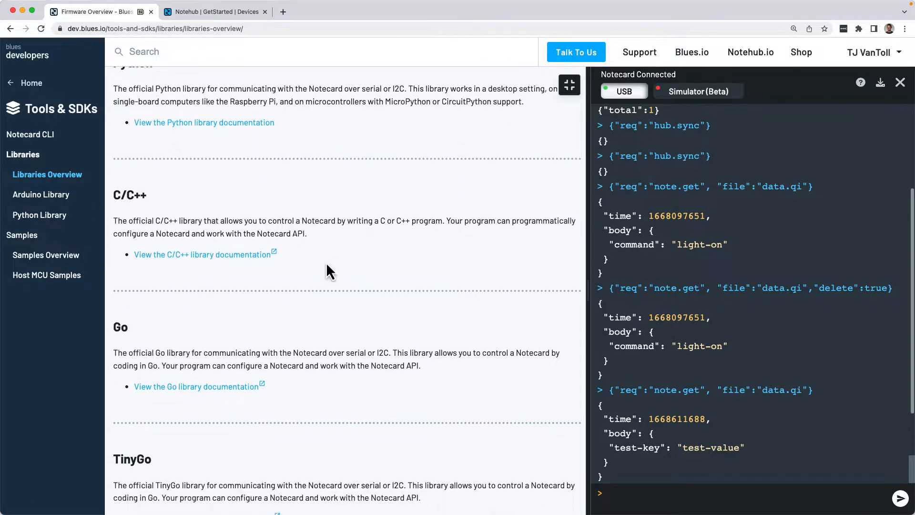
scroll(down, 3)
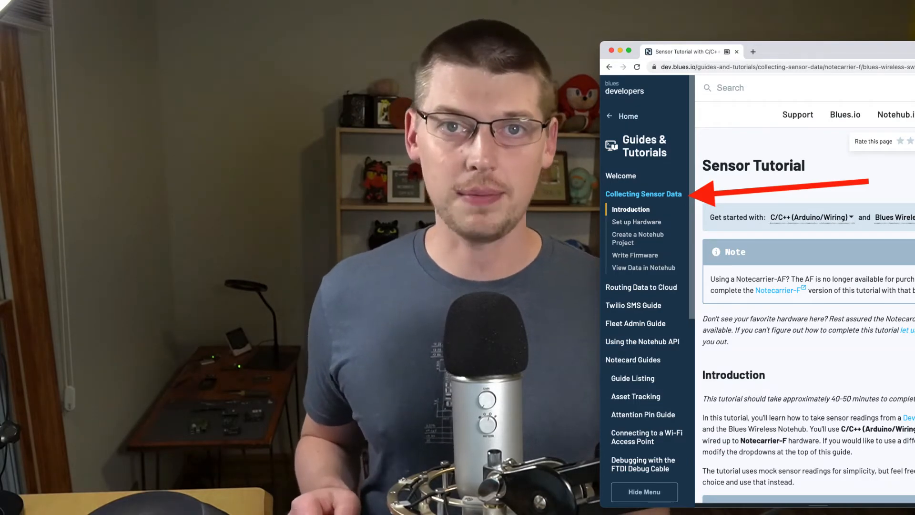
Step: Move to the Routing Data to Cloud guide's Route Tutorial
click(640, 286)
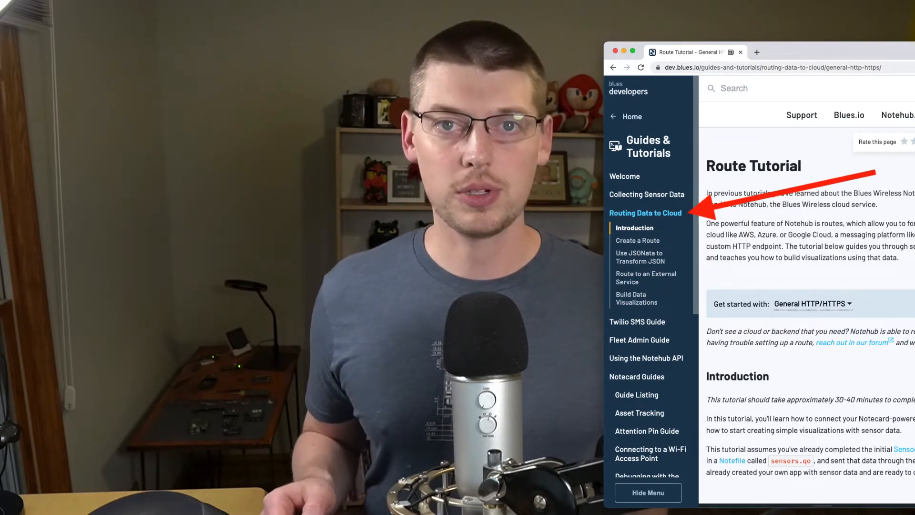